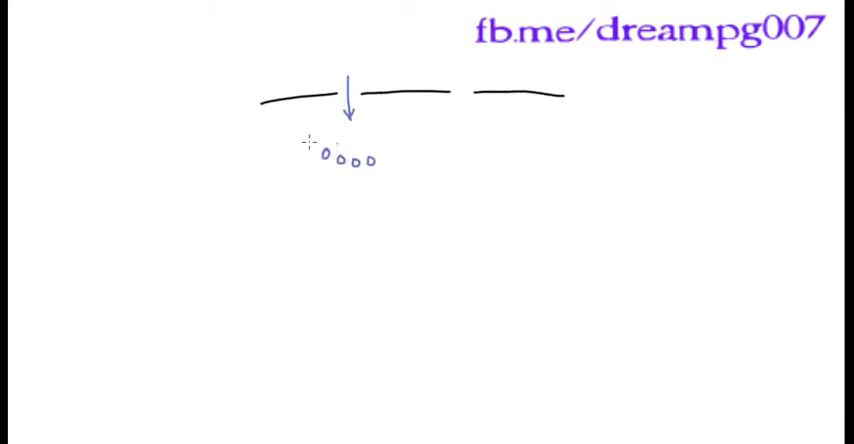
pyautogui.write('Ca2+')
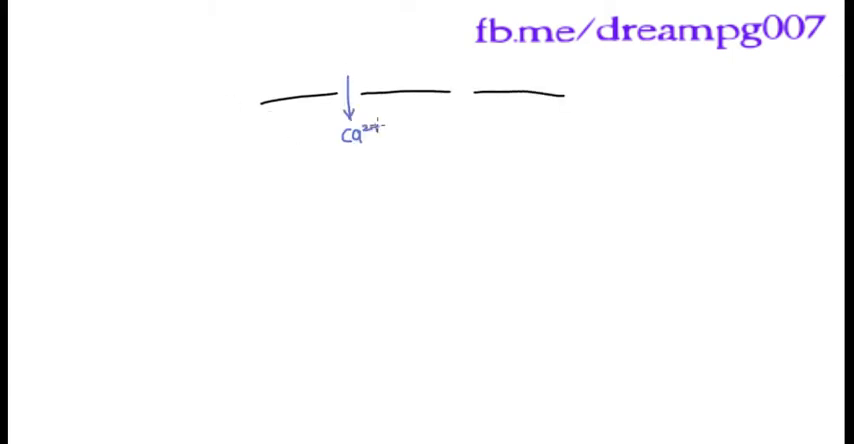